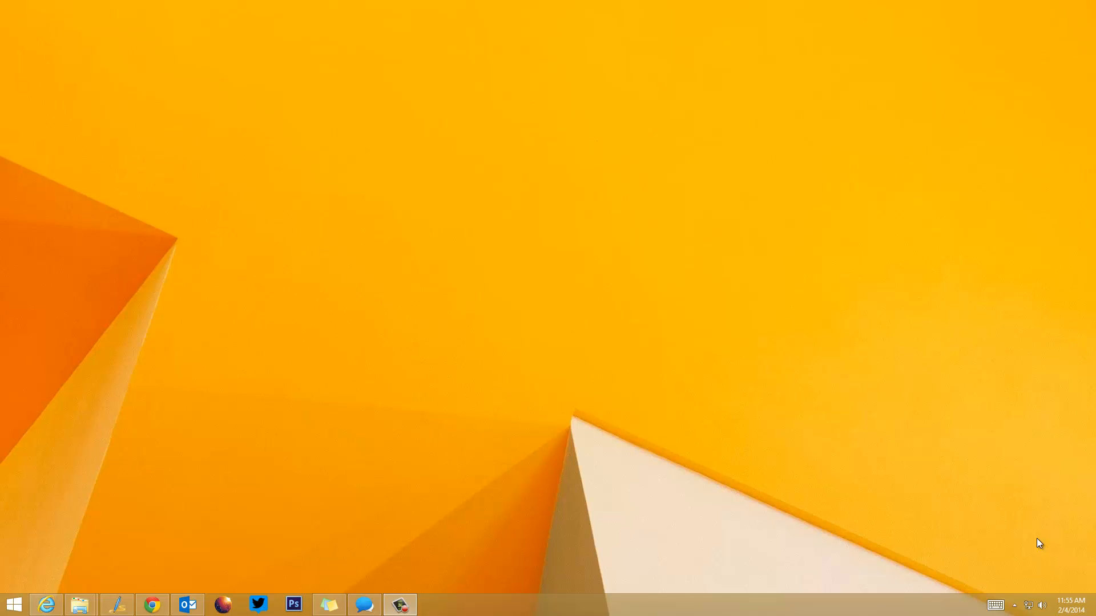
mouse_move(279, 6)
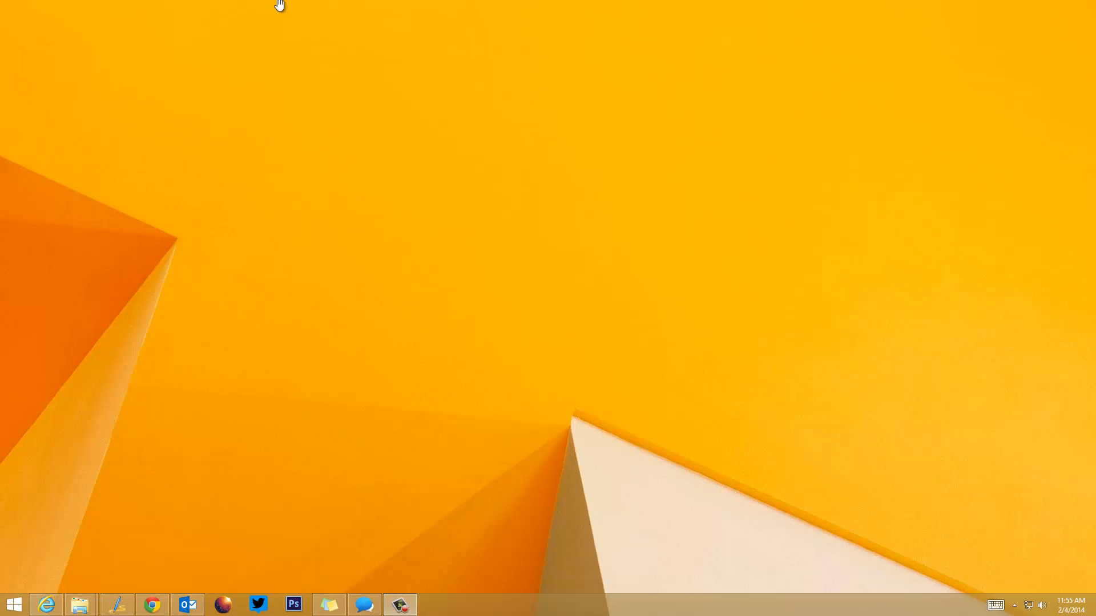
Open File Explorer from the taskbar at the Fix error folder on drive K
click(79, 605)
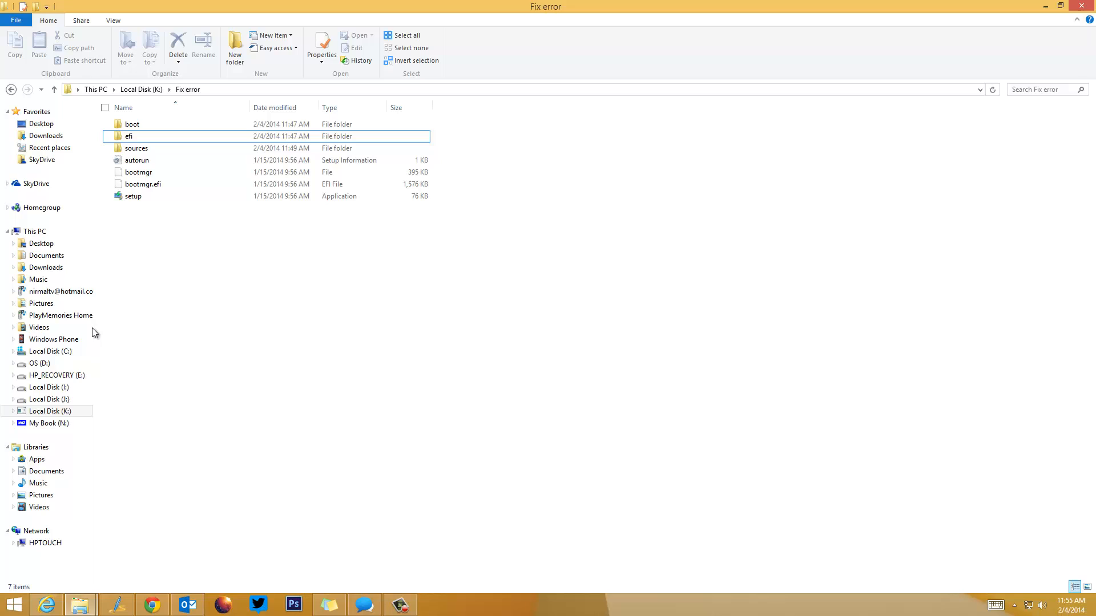
double_click(132, 196)
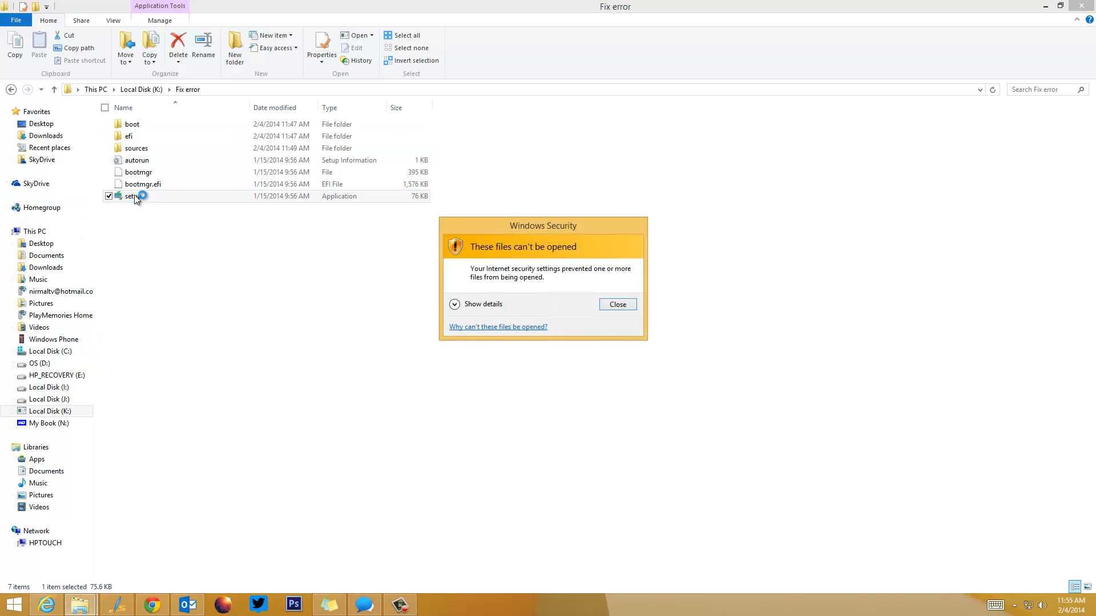
mouse_move(47, 267)
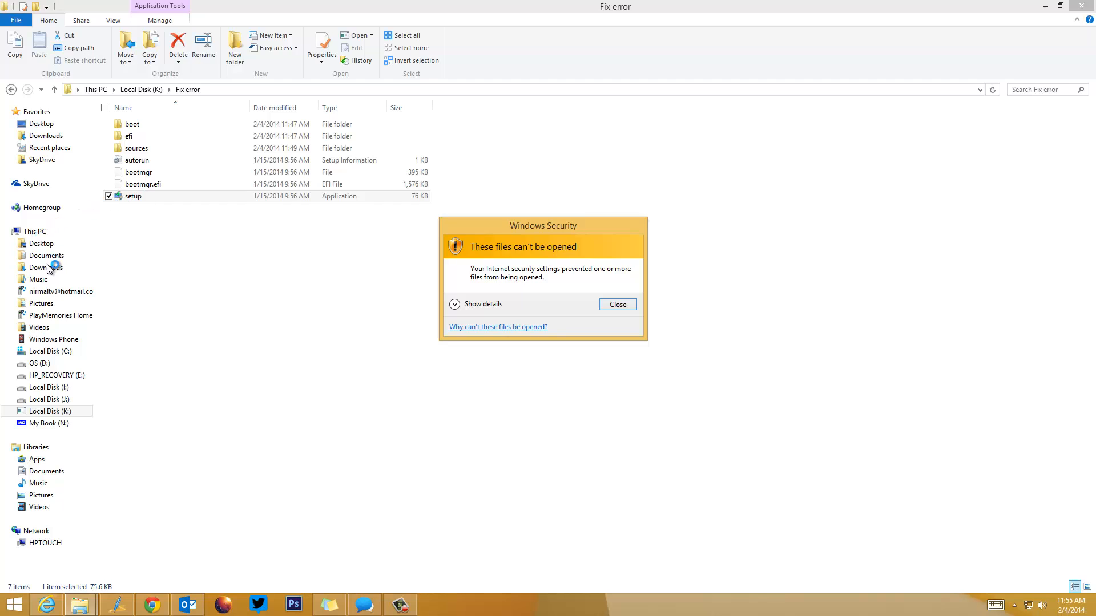
click(617, 305)
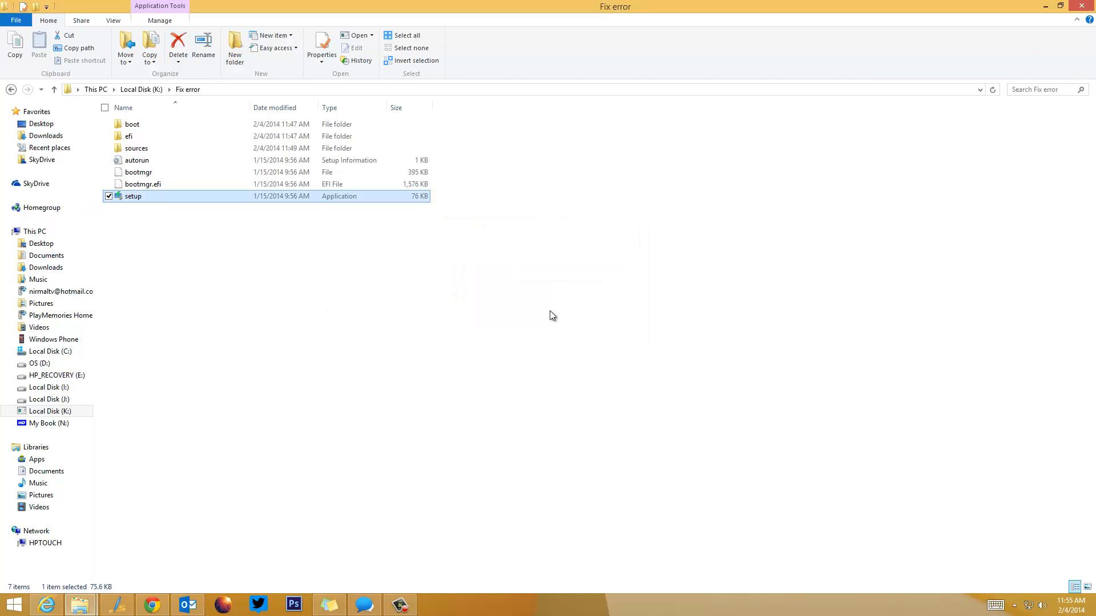
mouse_move(506, 318)
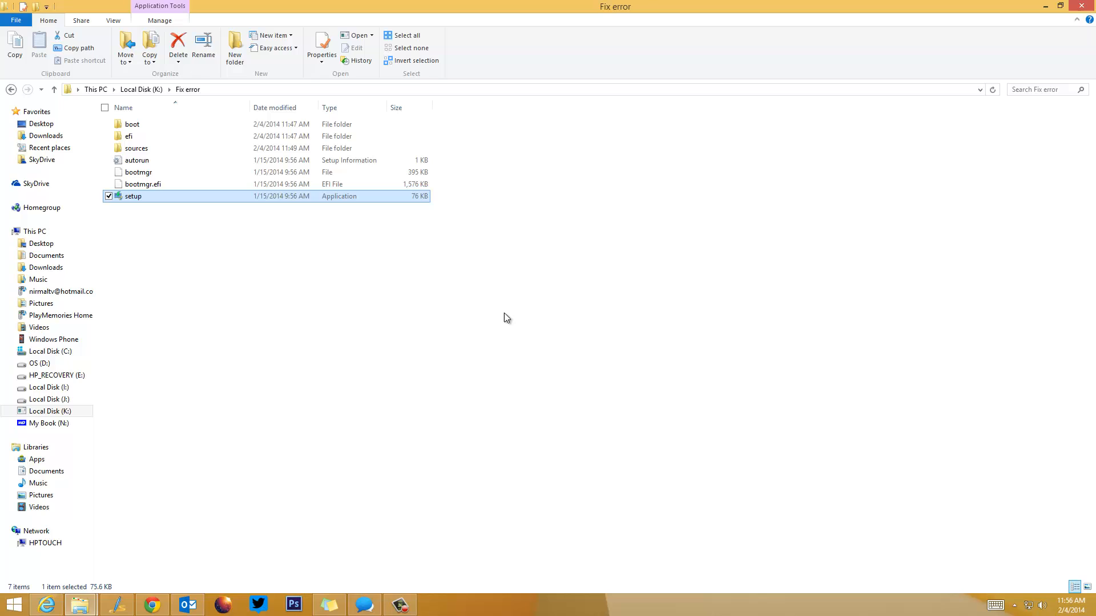
mouse_move(492, 312)
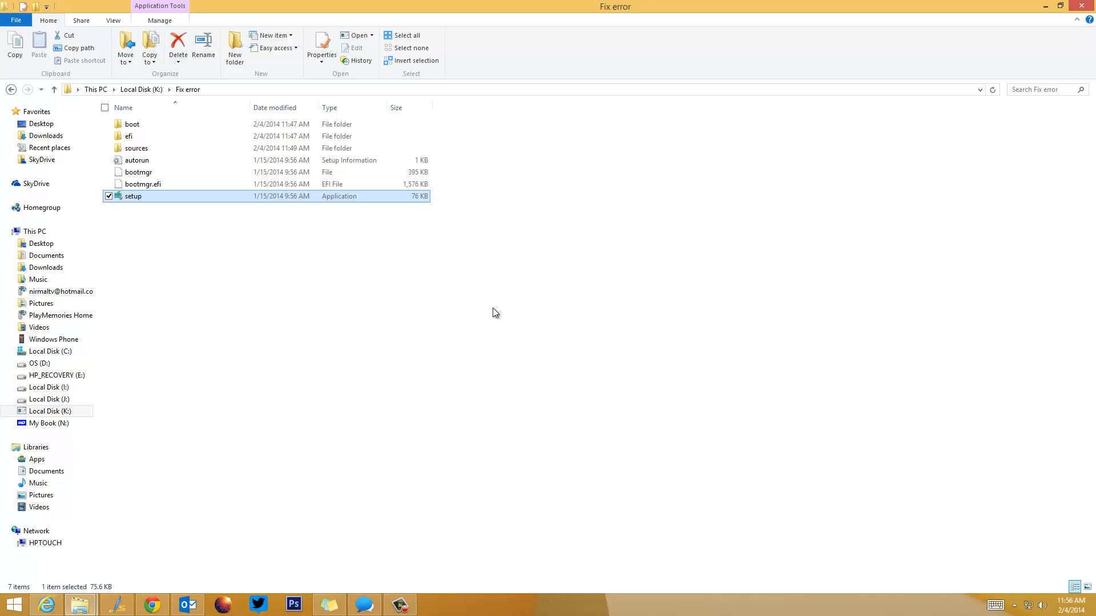
double_click(132, 197)
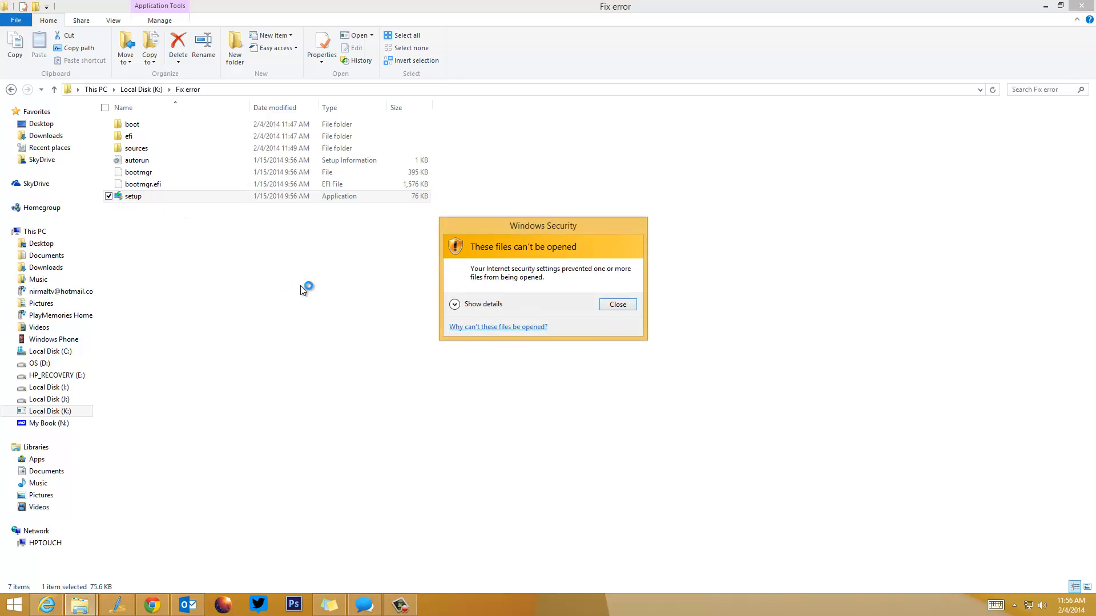
mouse_move(483, 265)
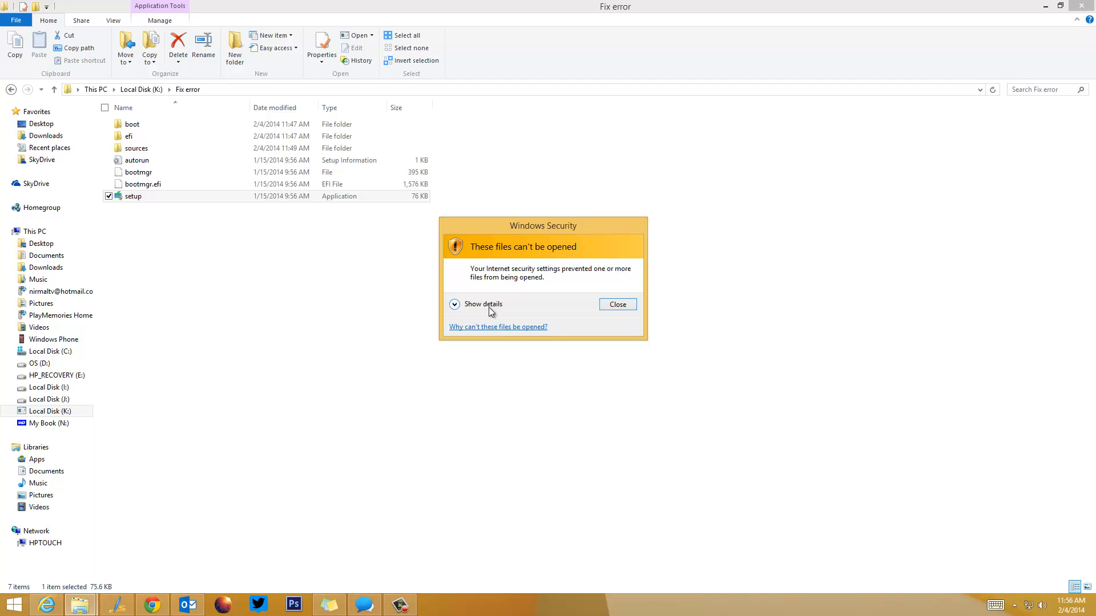
mouse_move(617, 304)
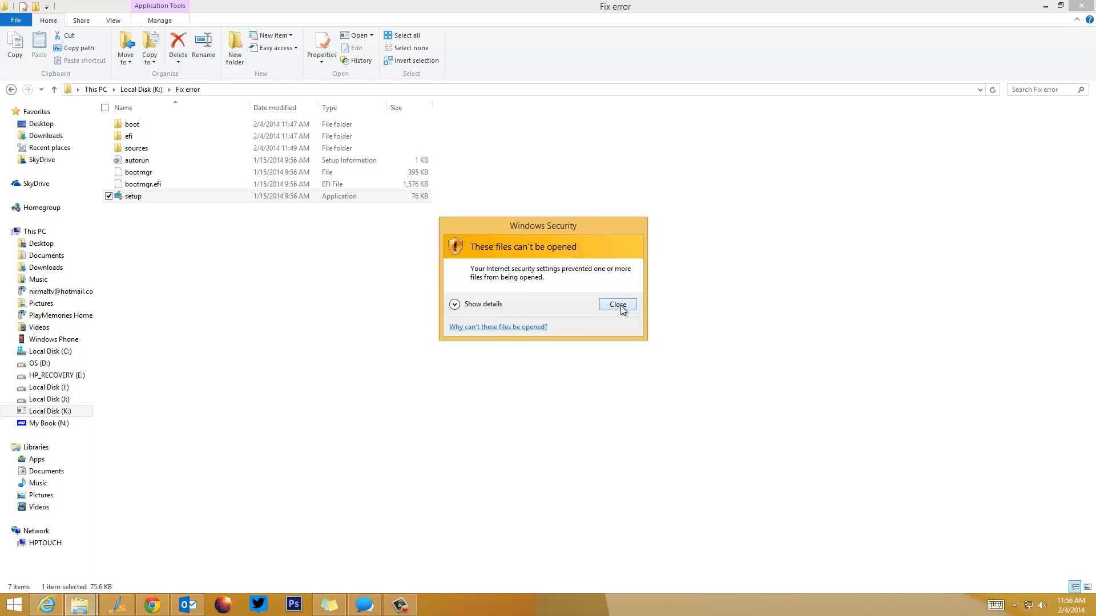
click(617, 304)
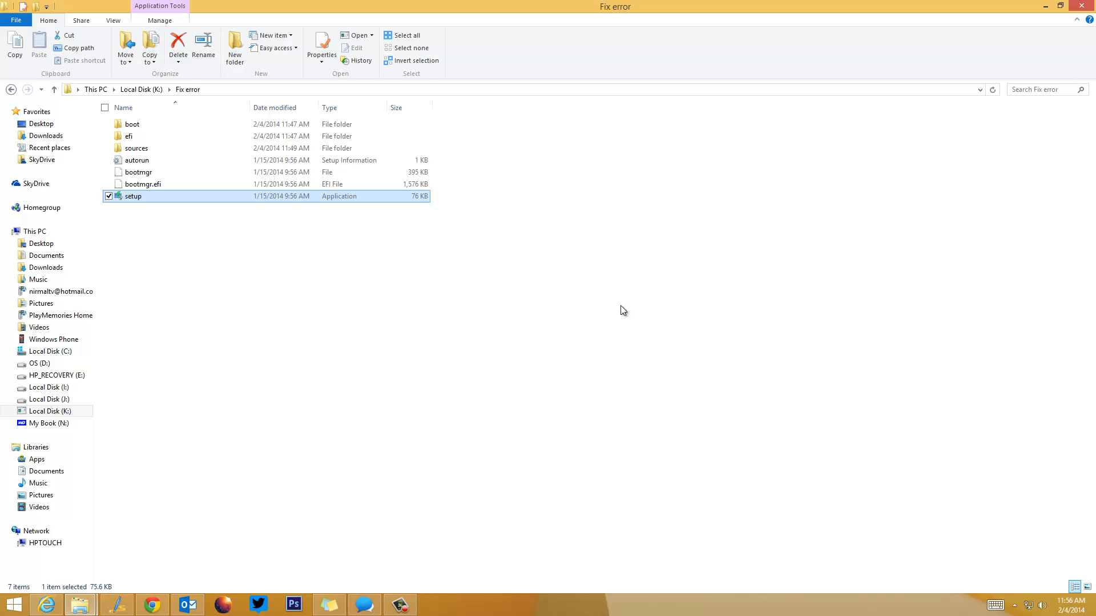
mouse_move(593, 307)
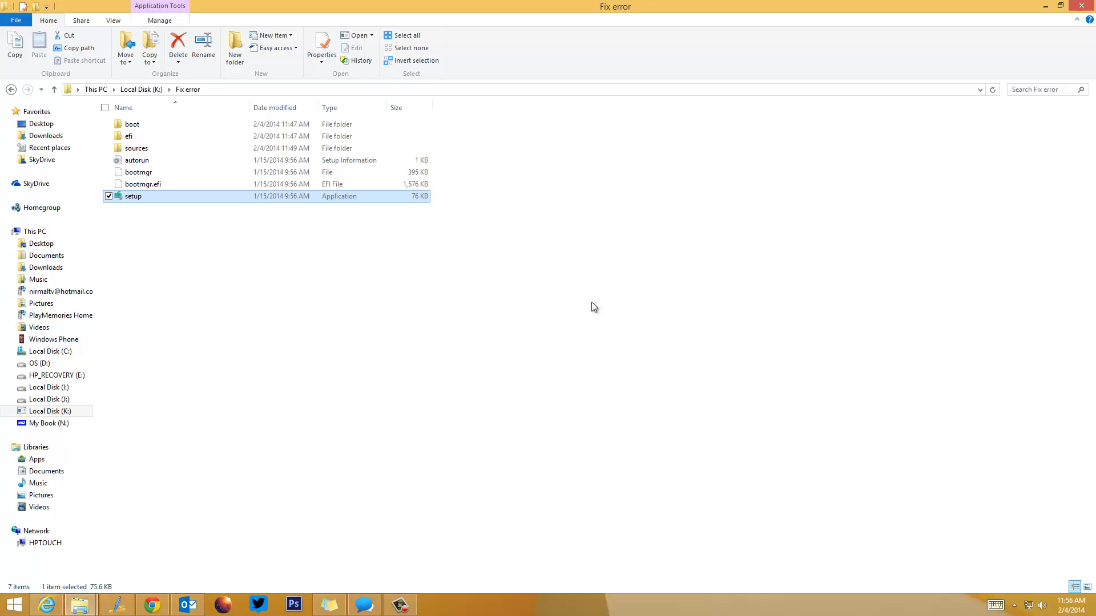
mouse_move(566, 315)
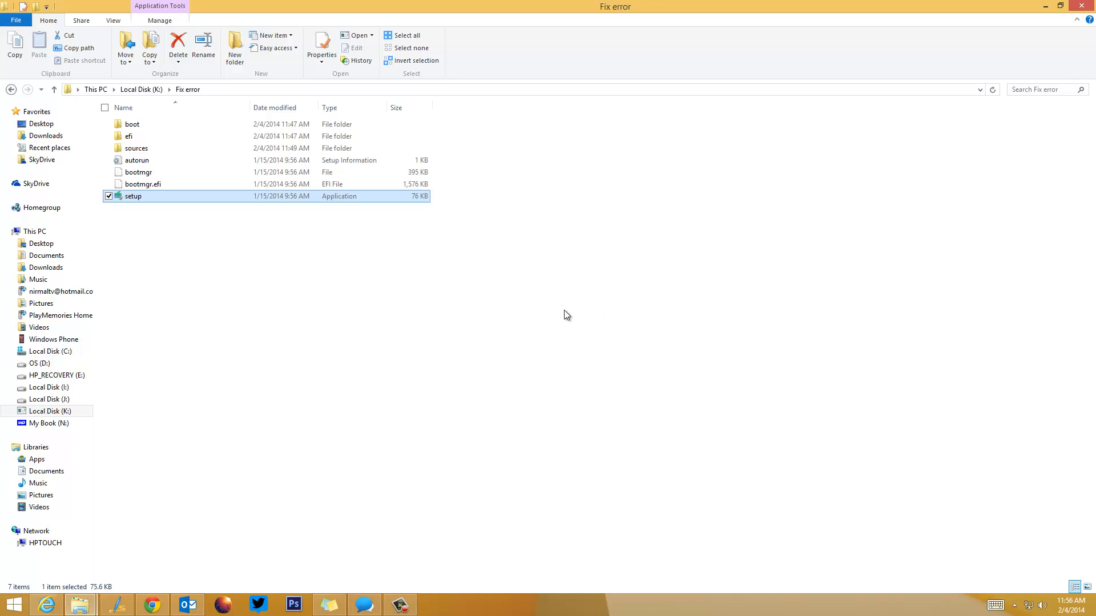
Right-click setup to bring up its context menu for Properties
right_click(132, 196)
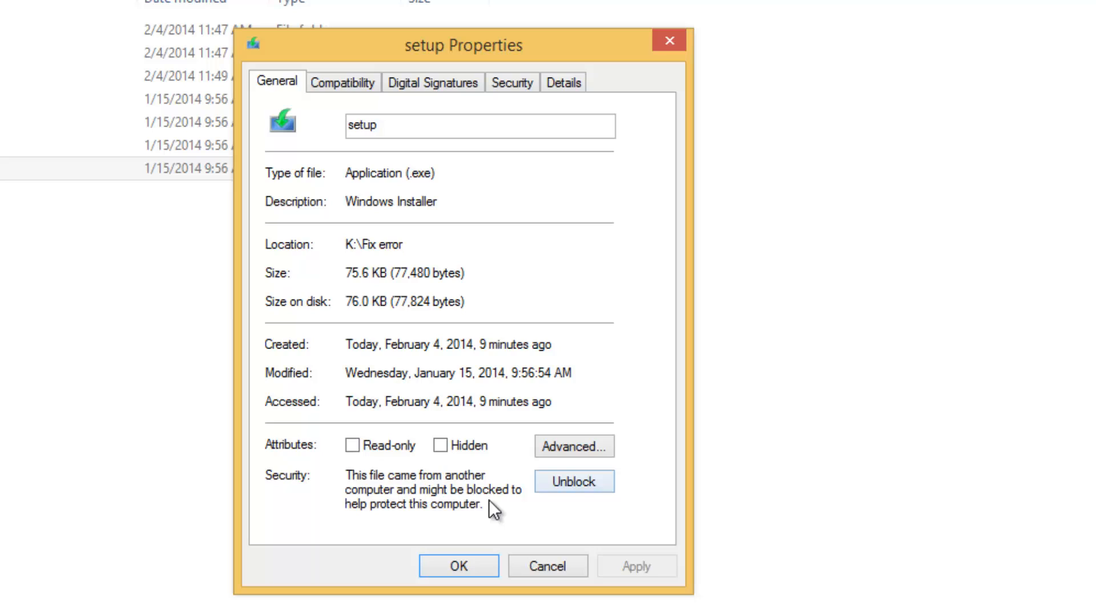
mouse_move(348, 488)
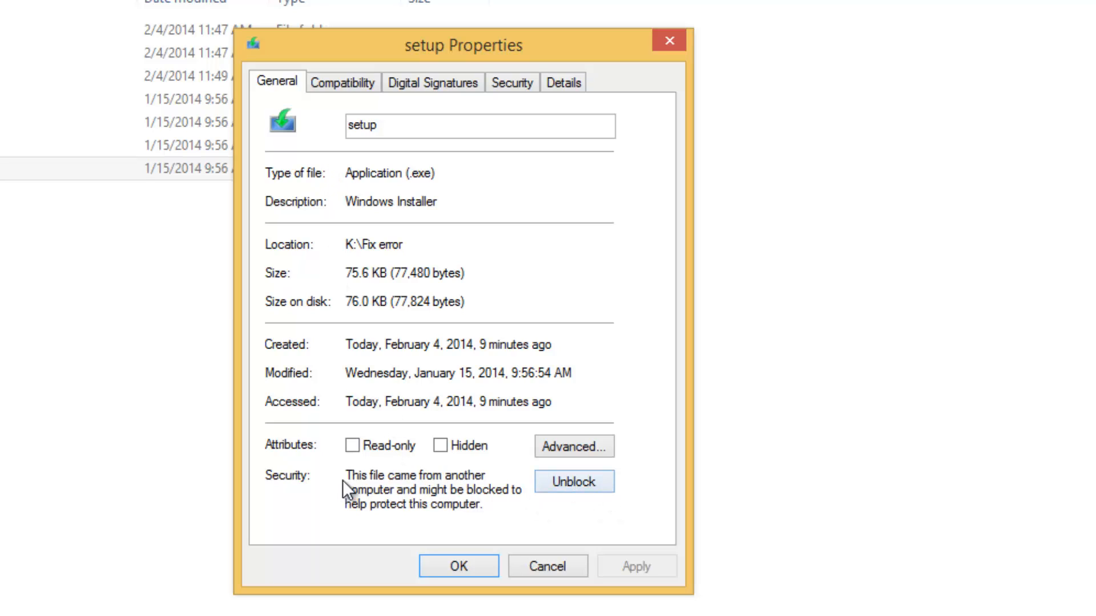
mouse_move(549, 493)
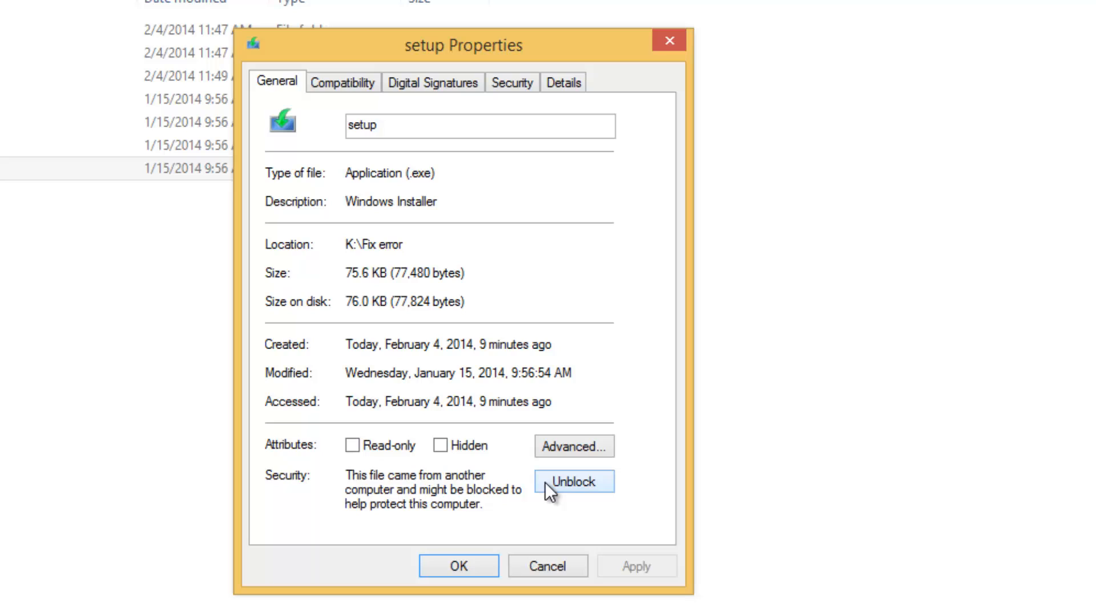
Tick Unblock for setup, apply the change and close its Properties
click(572, 481)
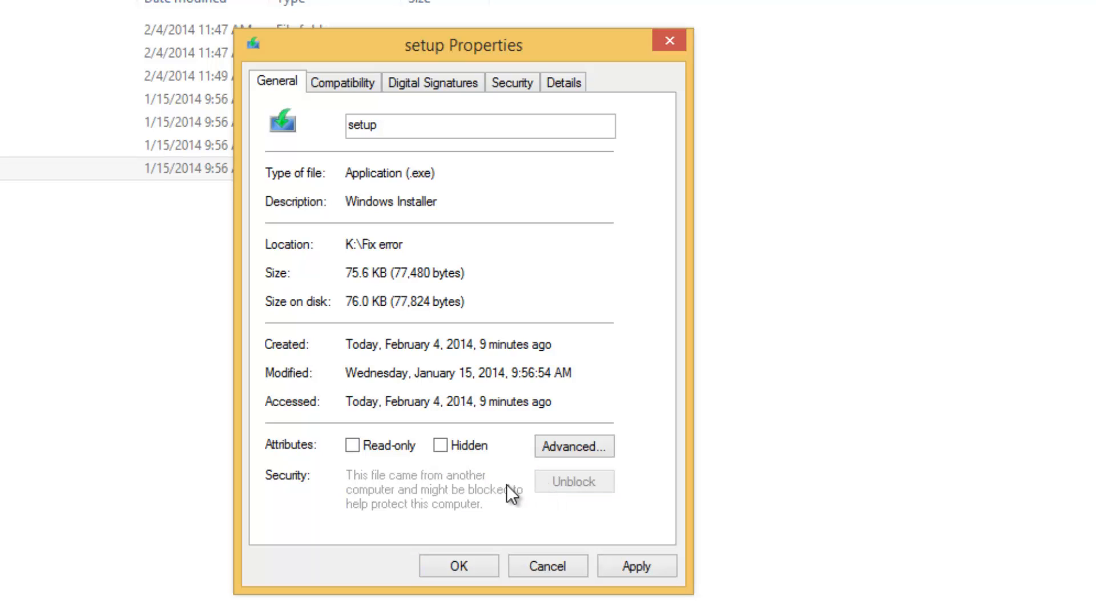
mouse_move(358, 484)
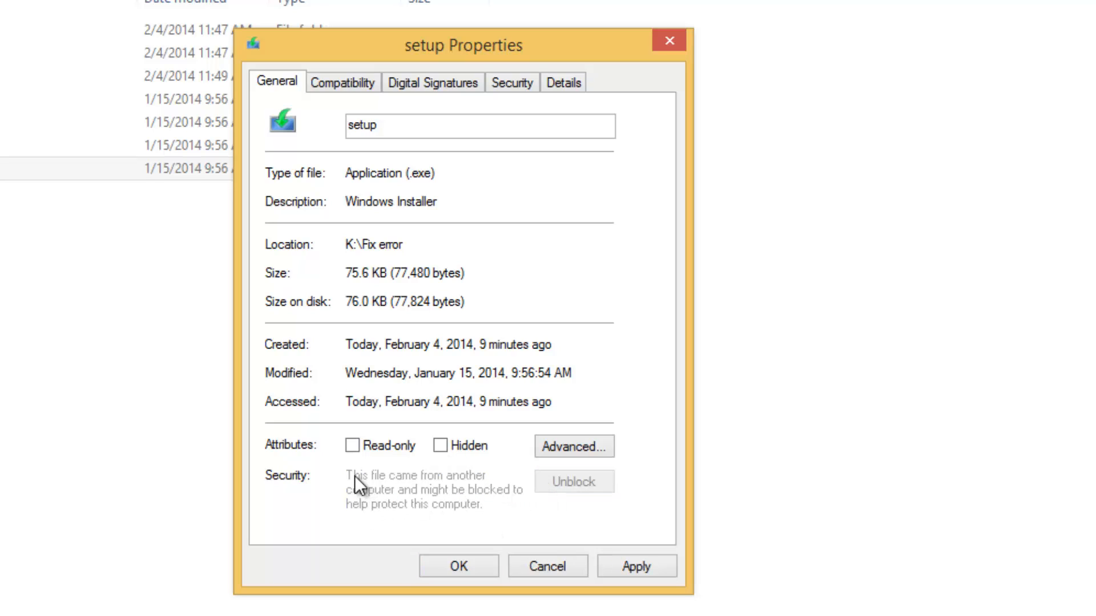
mouse_move(400, 508)
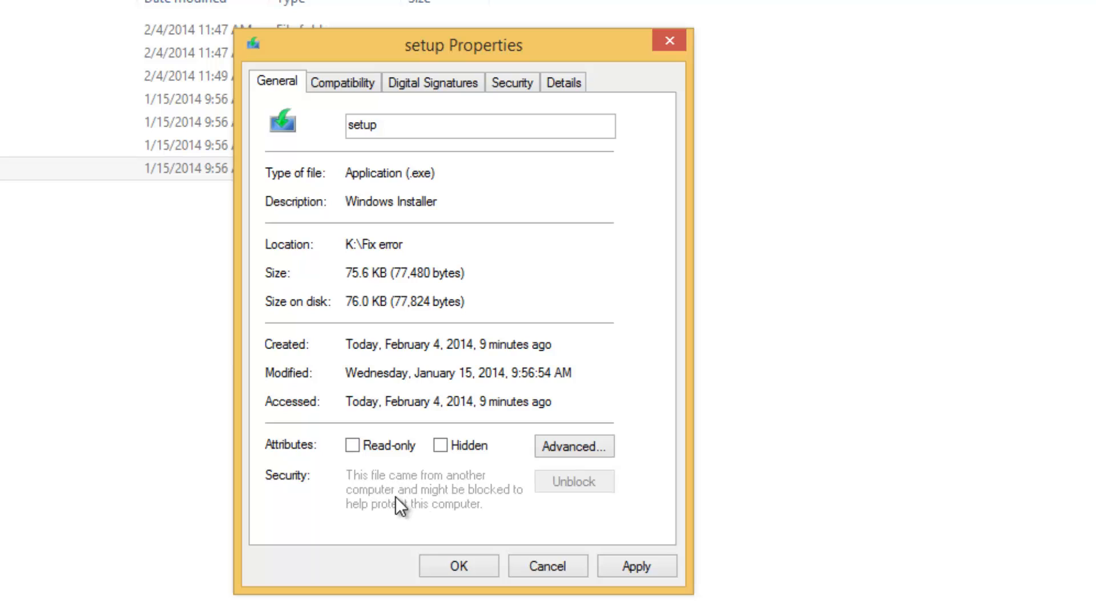
mouse_move(433, 527)
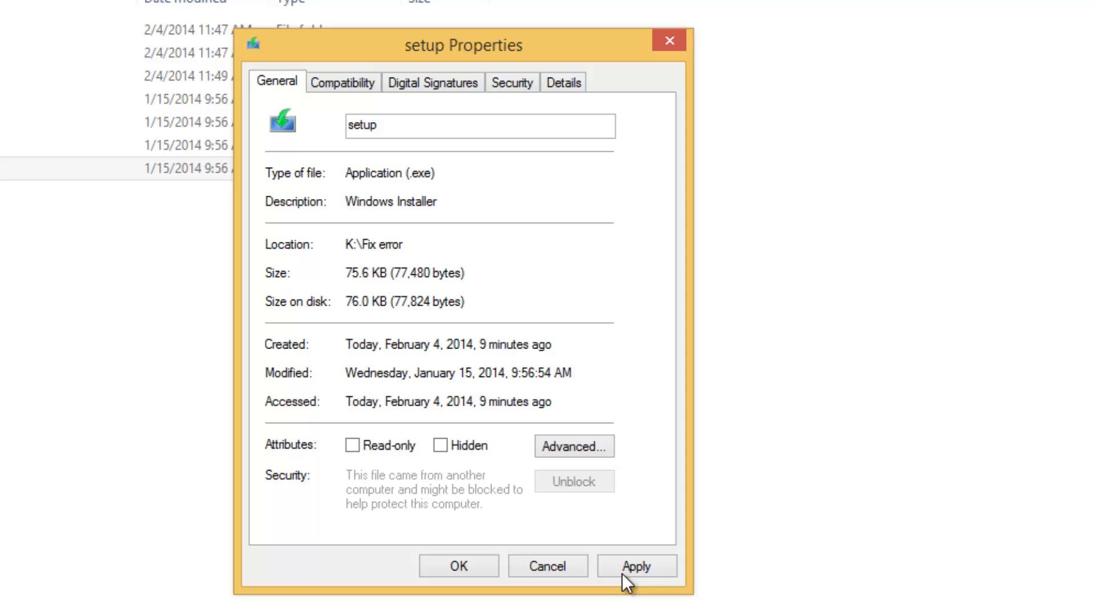
click(635, 566)
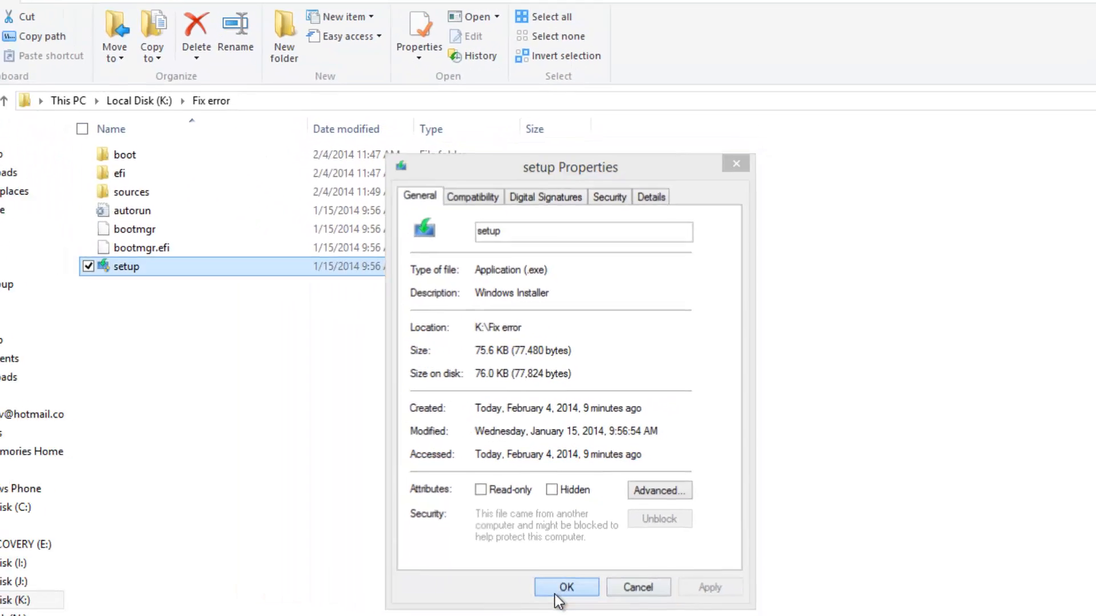
click(566, 587)
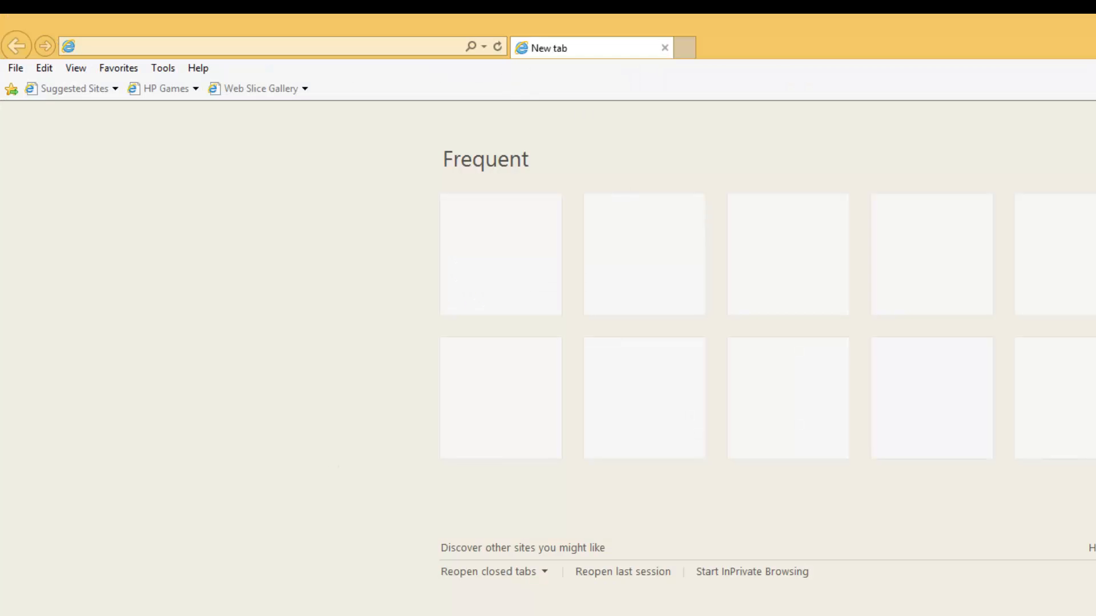
Open Internet Options Security tab and Custom level for Restricted sites
click(162, 68)
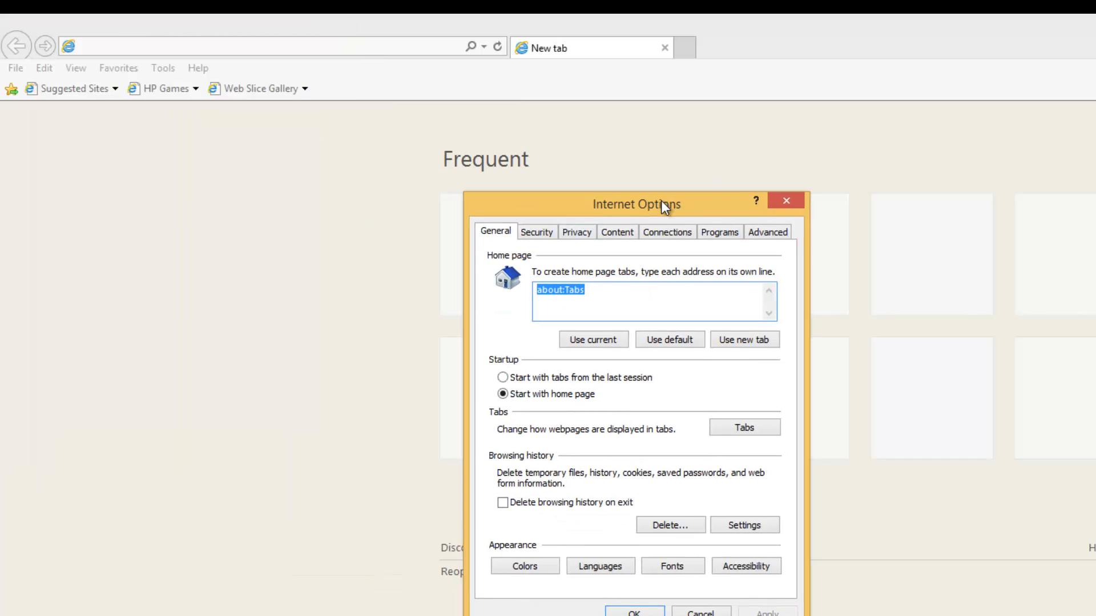
click(535, 231)
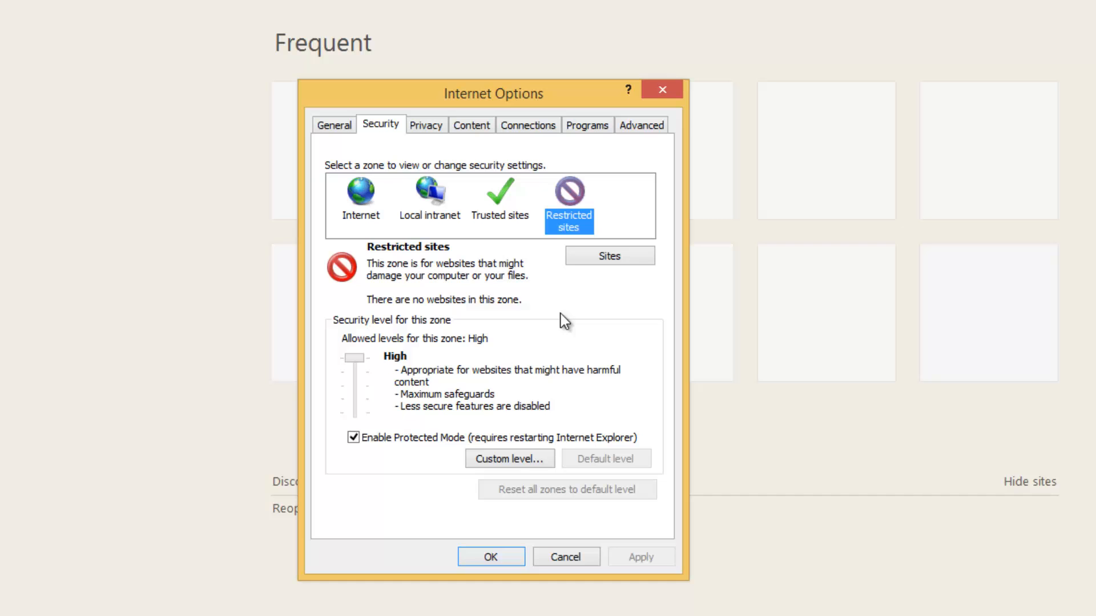
click(510, 458)
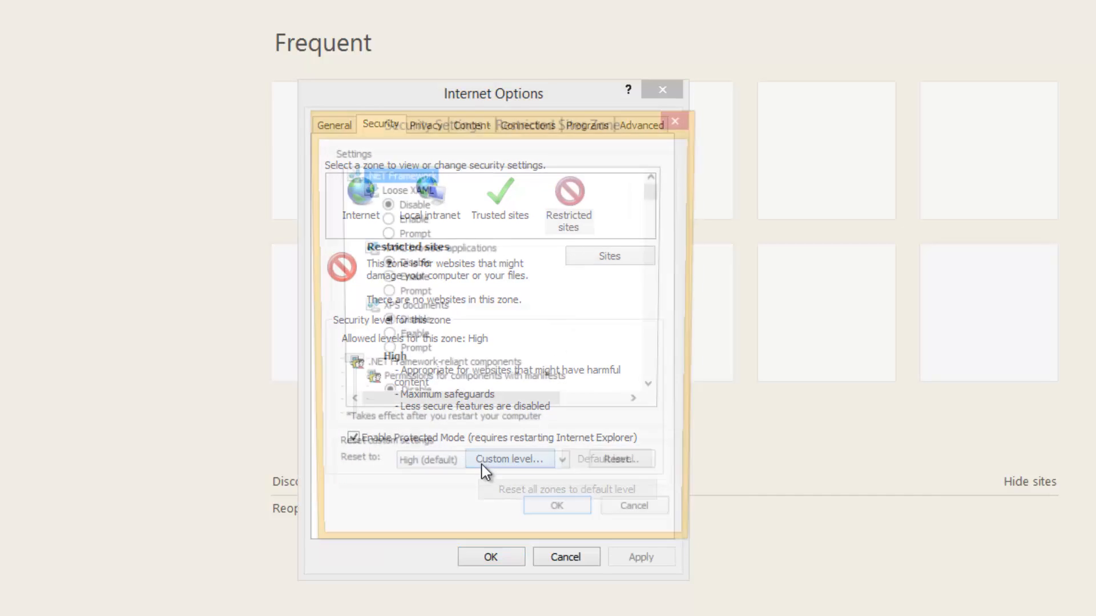
Enable 'Launching applications and unsafe files' for Restricted sites and close Internet Options
click(509, 459)
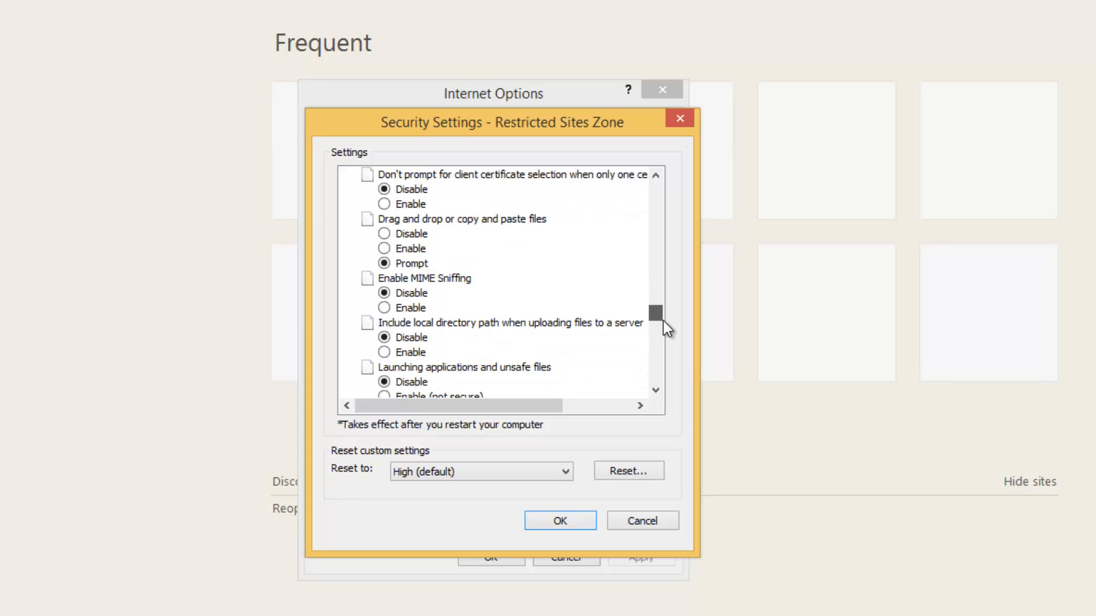
scroll(down, 3)
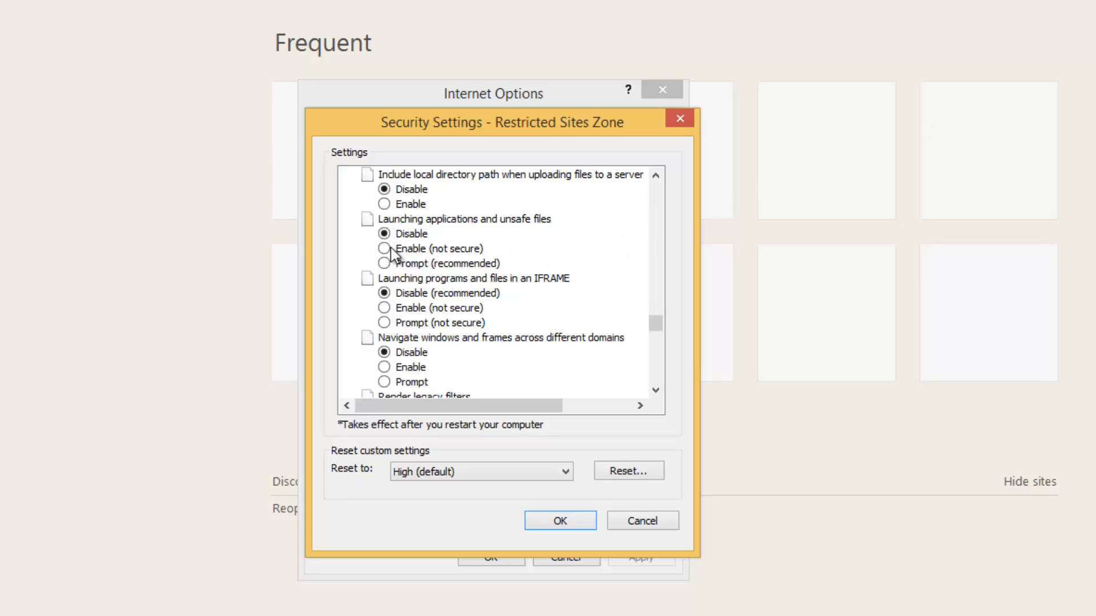
click(384, 249)
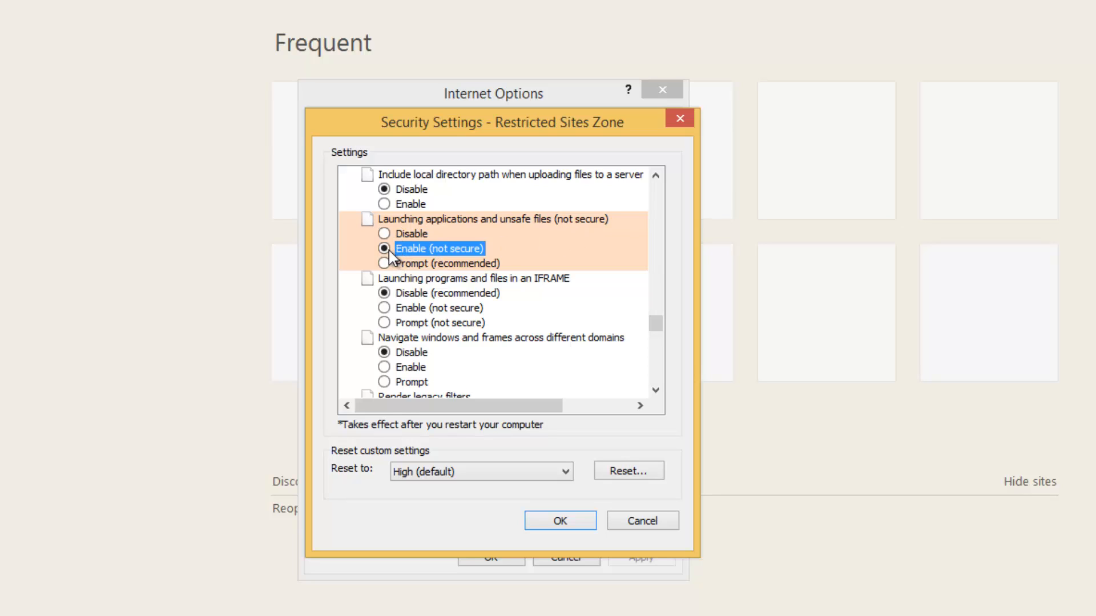
mouse_move(603, 526)
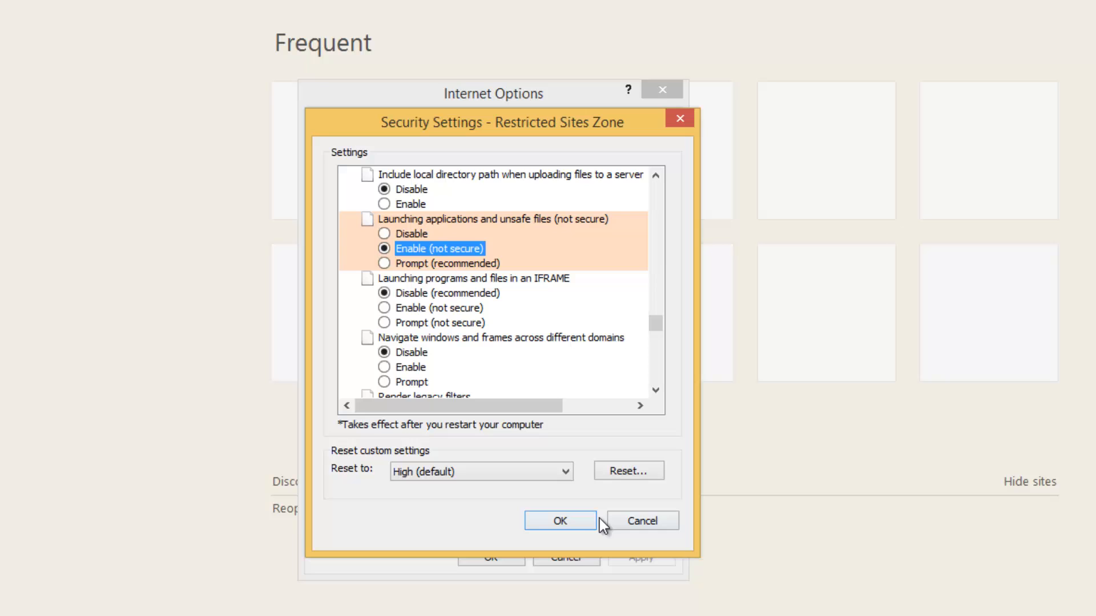
mouse_move(642, 521)
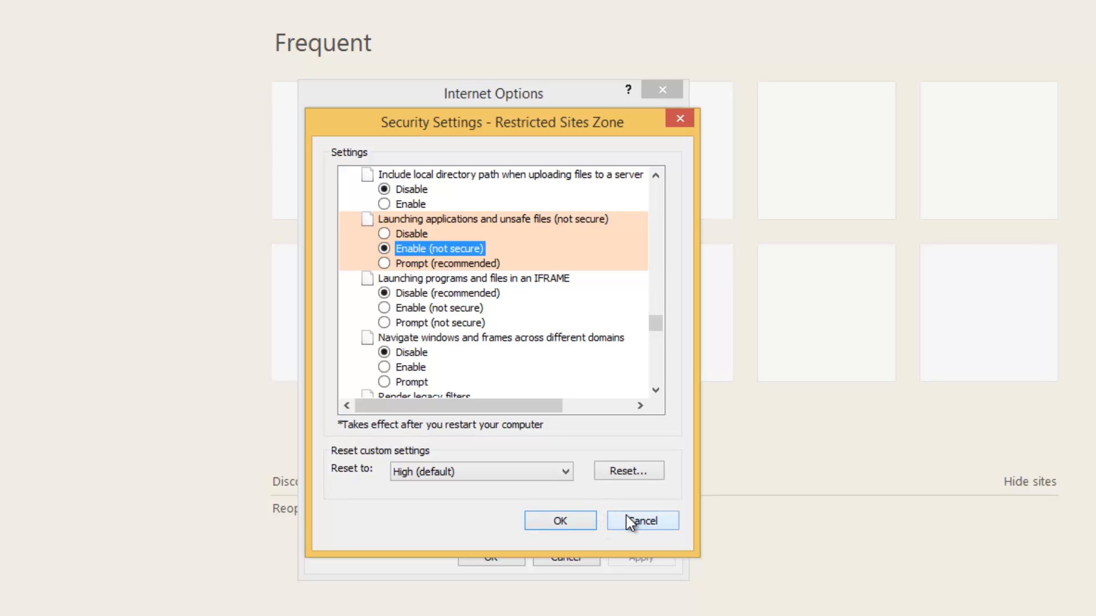
click(641, 521)
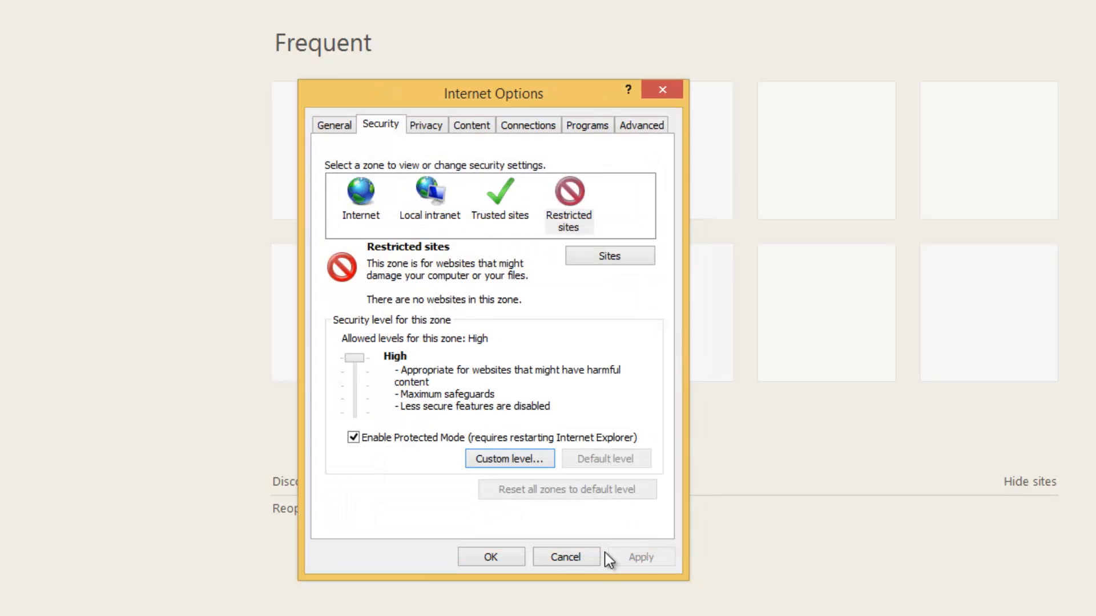
click(565, 557)
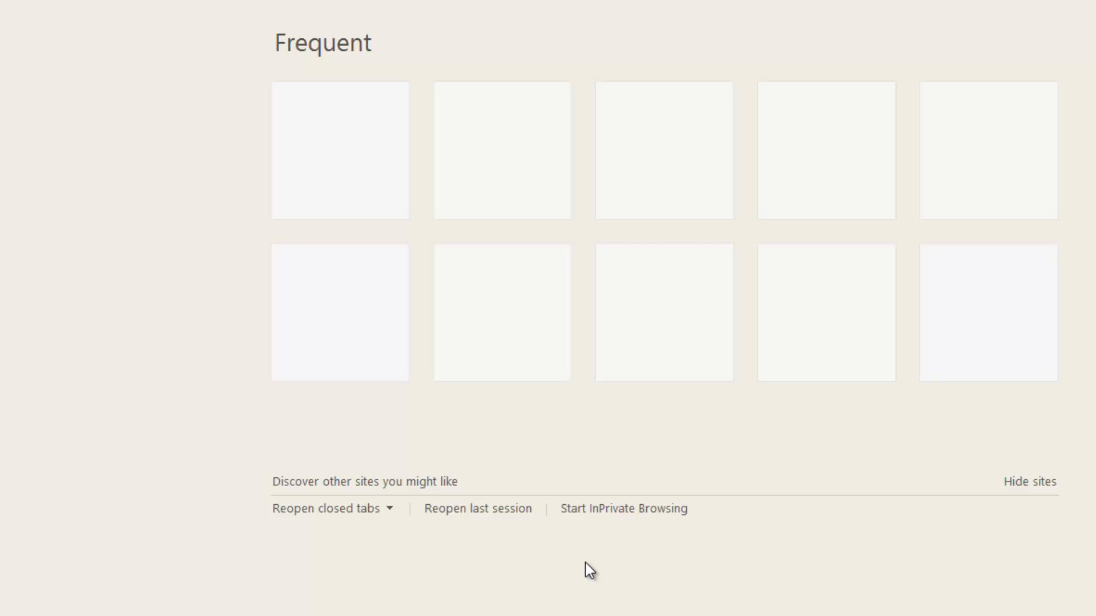
mouse_move(696, 539)
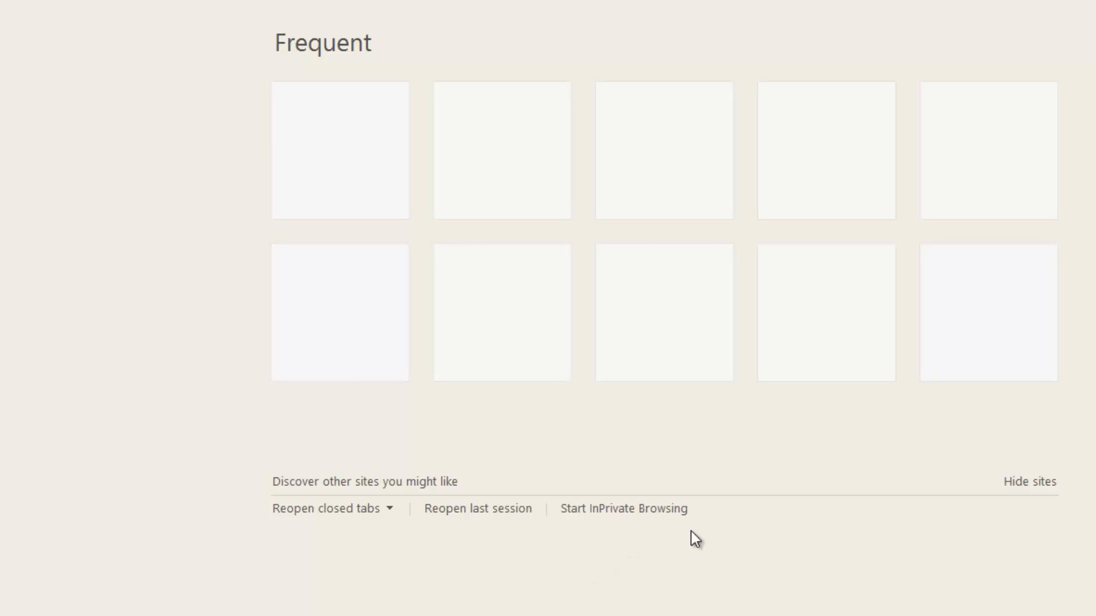
mouse_move(1054, 348)
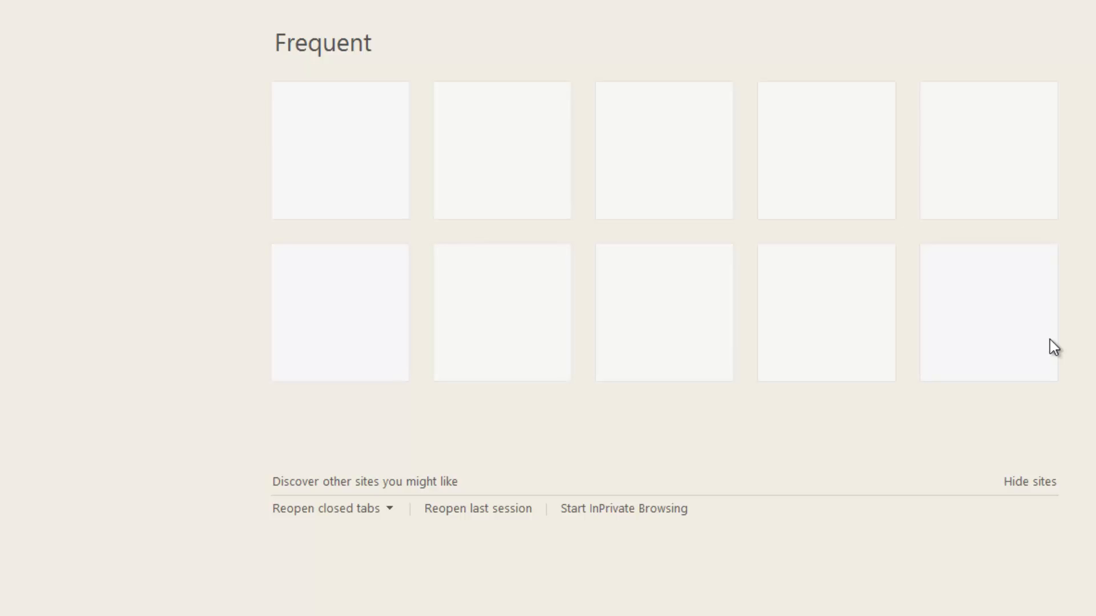